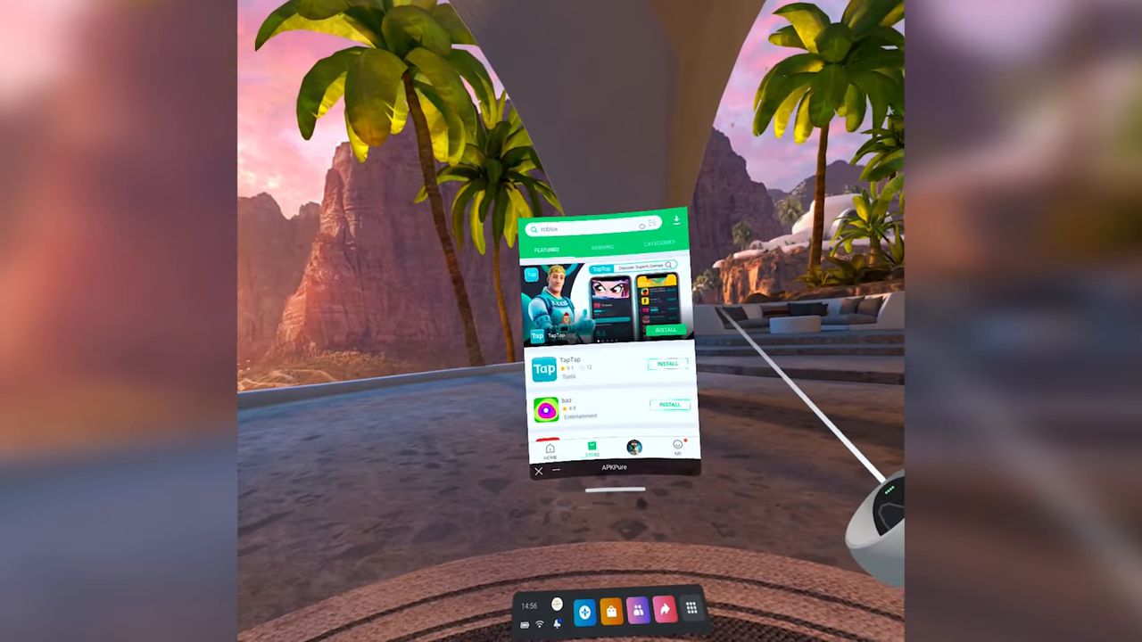
Launch Xbox Game Pass from the App Library and dismiss its Google Play services error
left_click(588, 228)
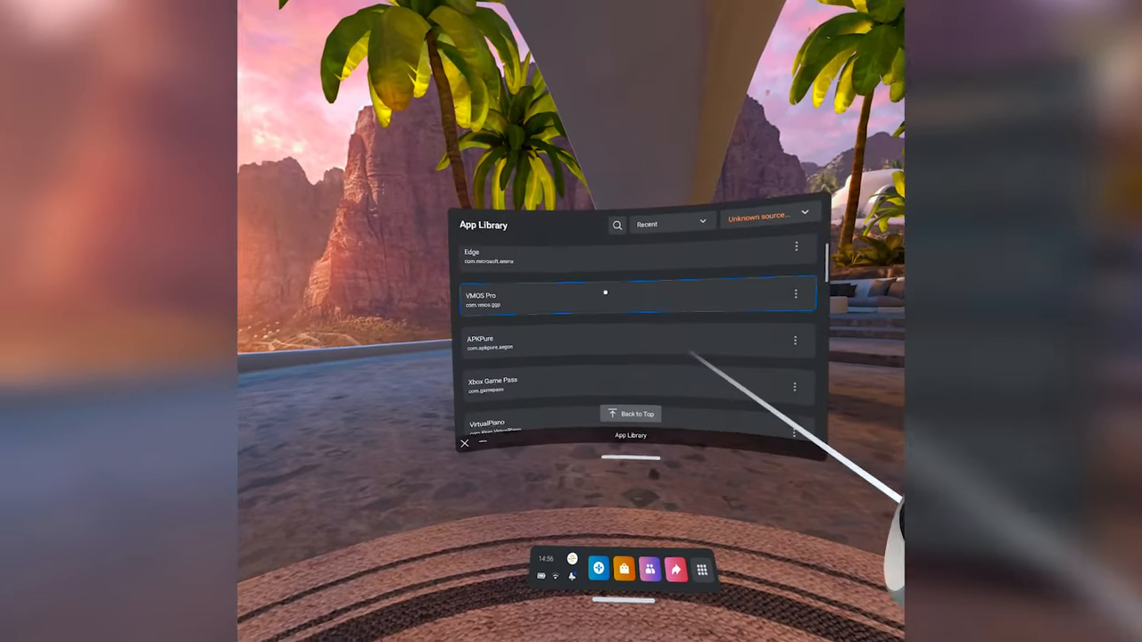
left_click(639, 299)
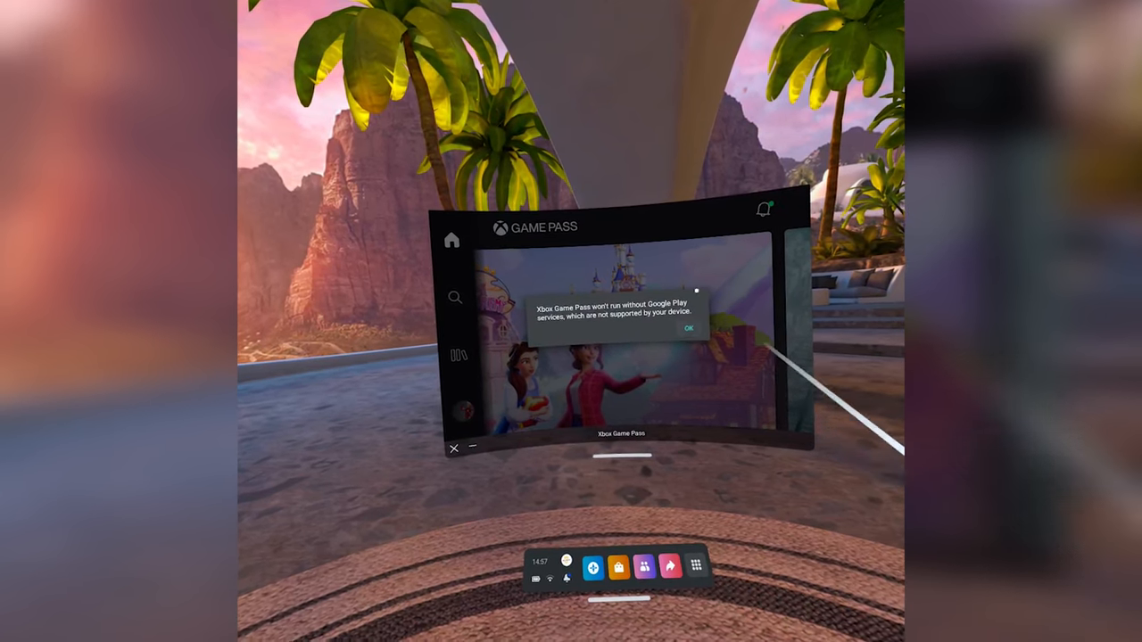
left_click(689, 328)
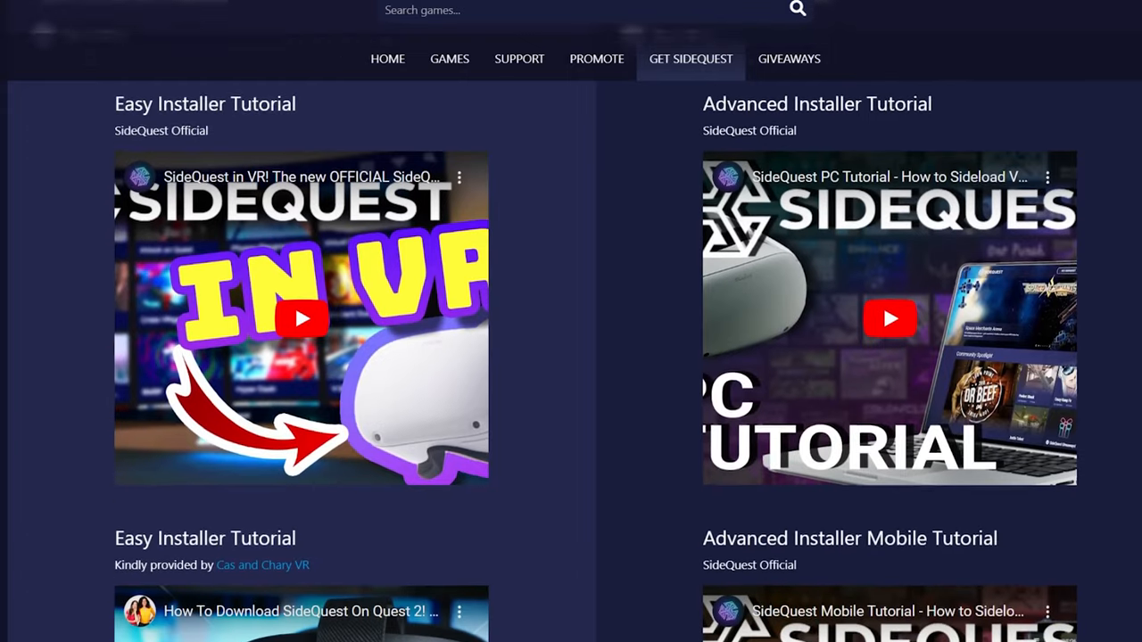
scroll("down", 3)
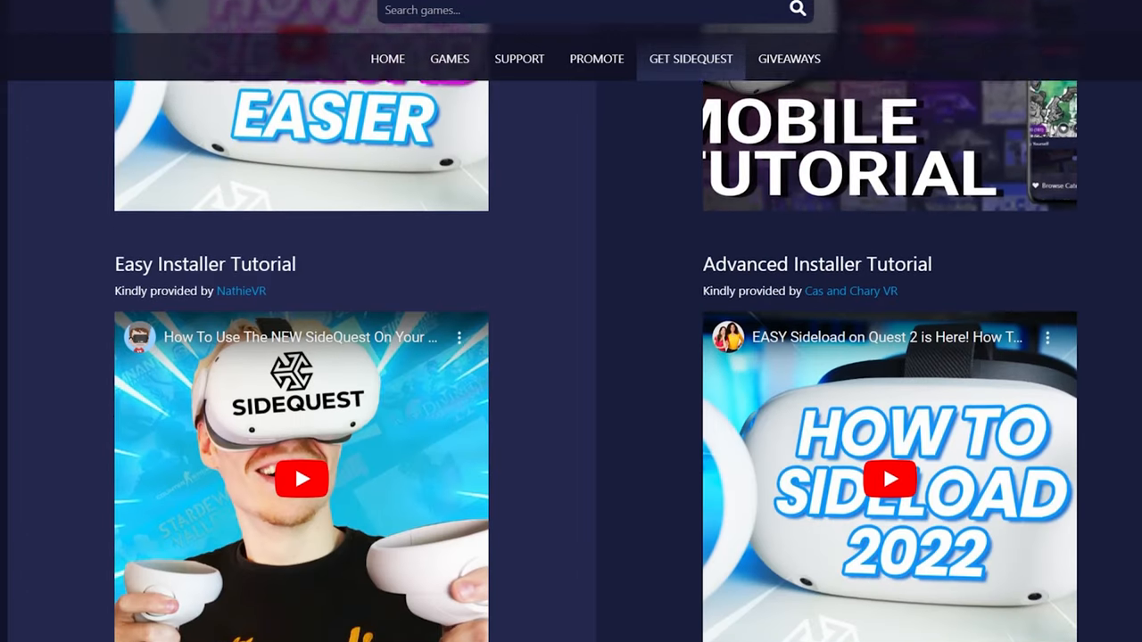
scroll("up", 3)
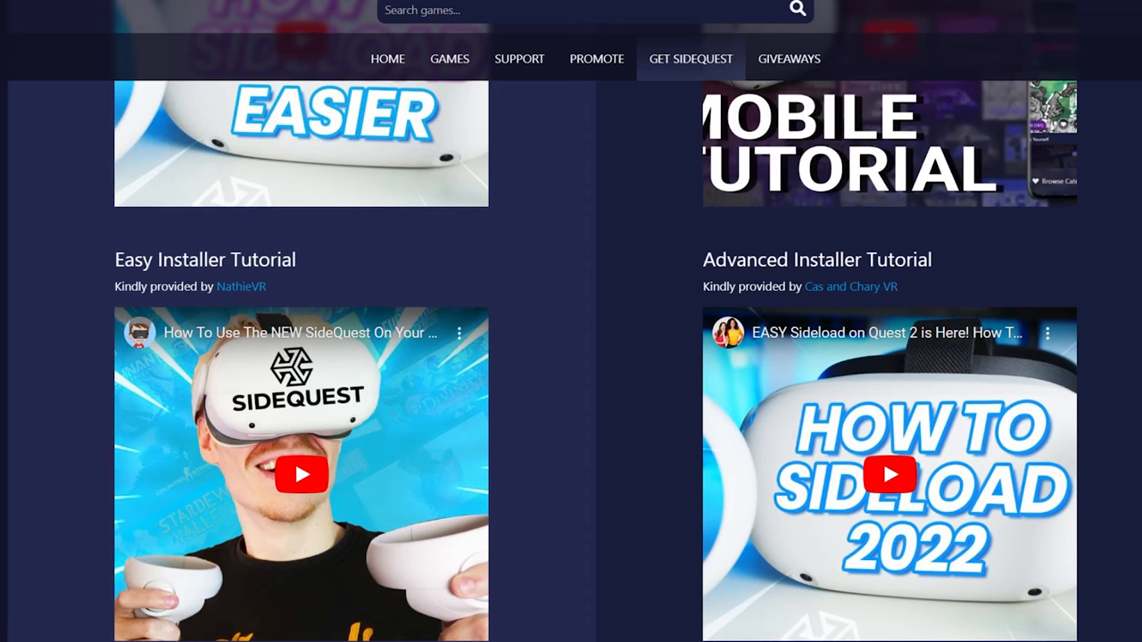
scroll("down", 3)
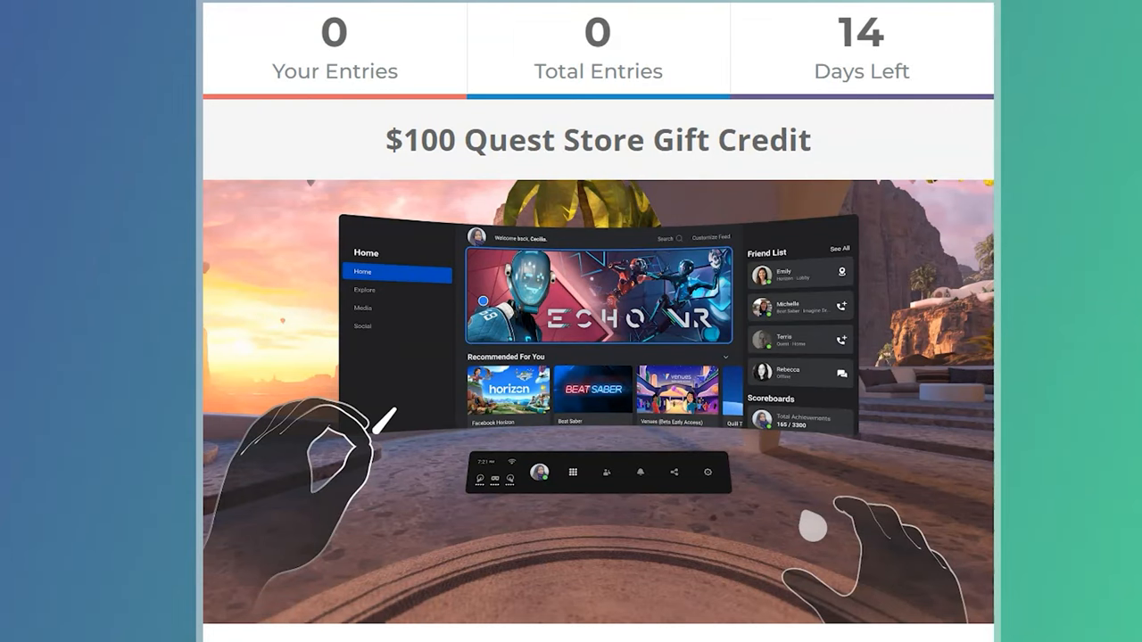
scroll("down", 3)
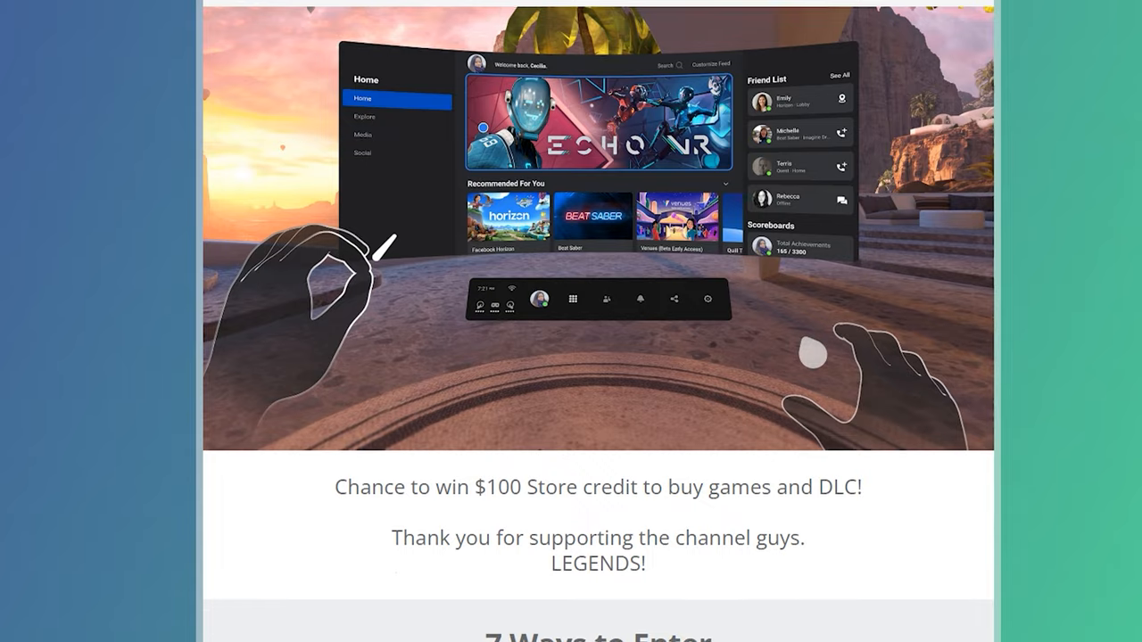
scroll("down", 3)
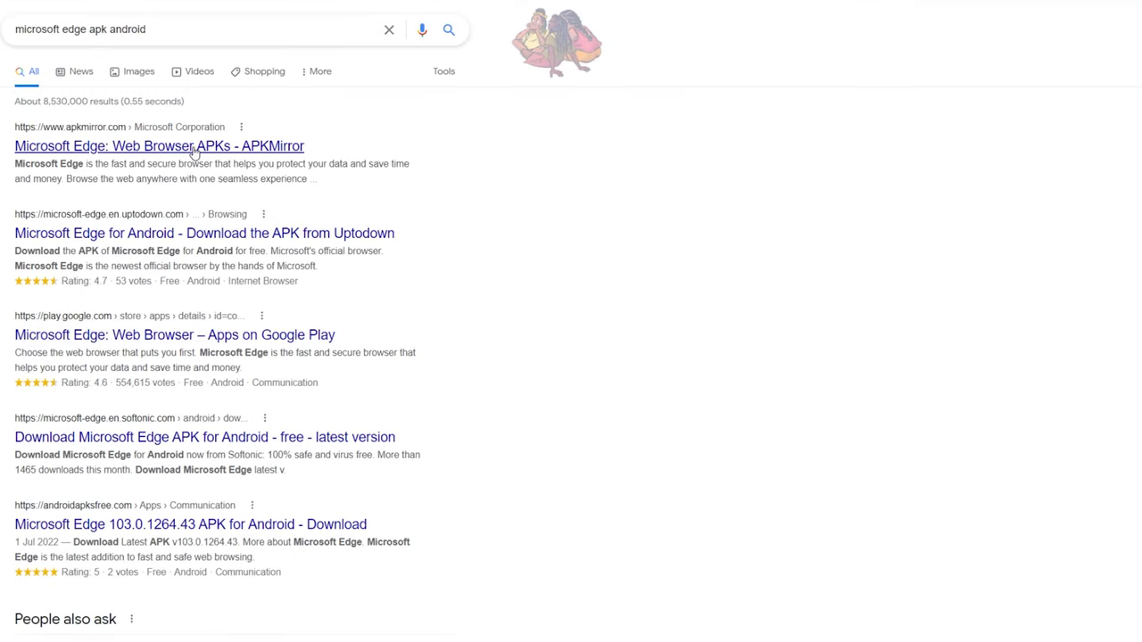
Reach the Microsoft Edge 105.0.1343.27 armeabi-v7a download on the APKMirror listing, accepting the consent prompt
left_click(159, 147)
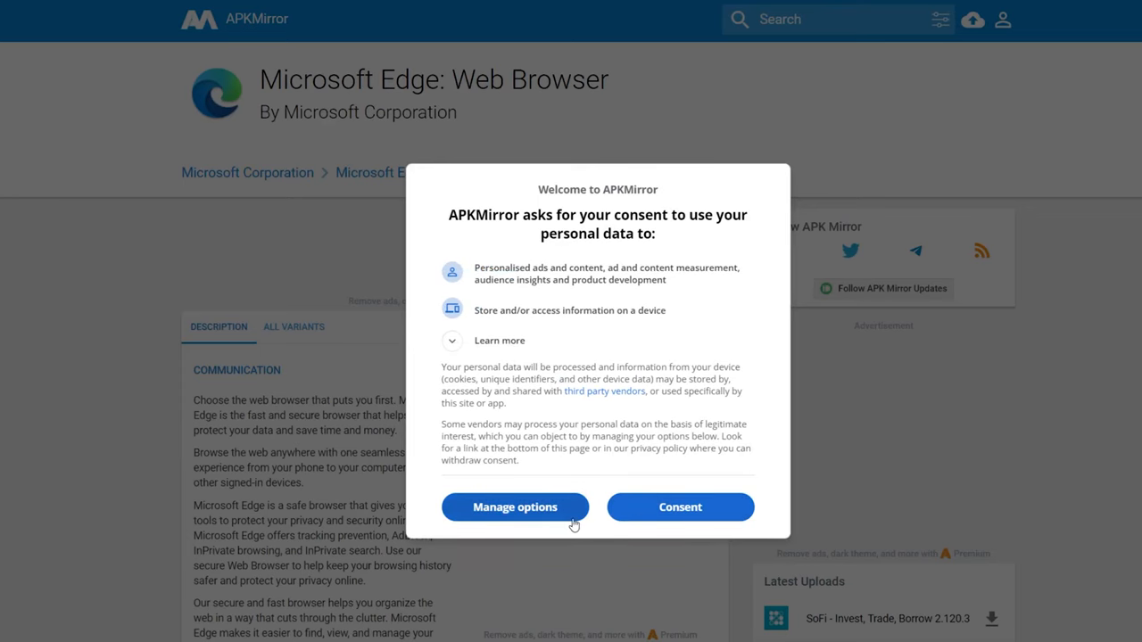
left_click(680, 507)
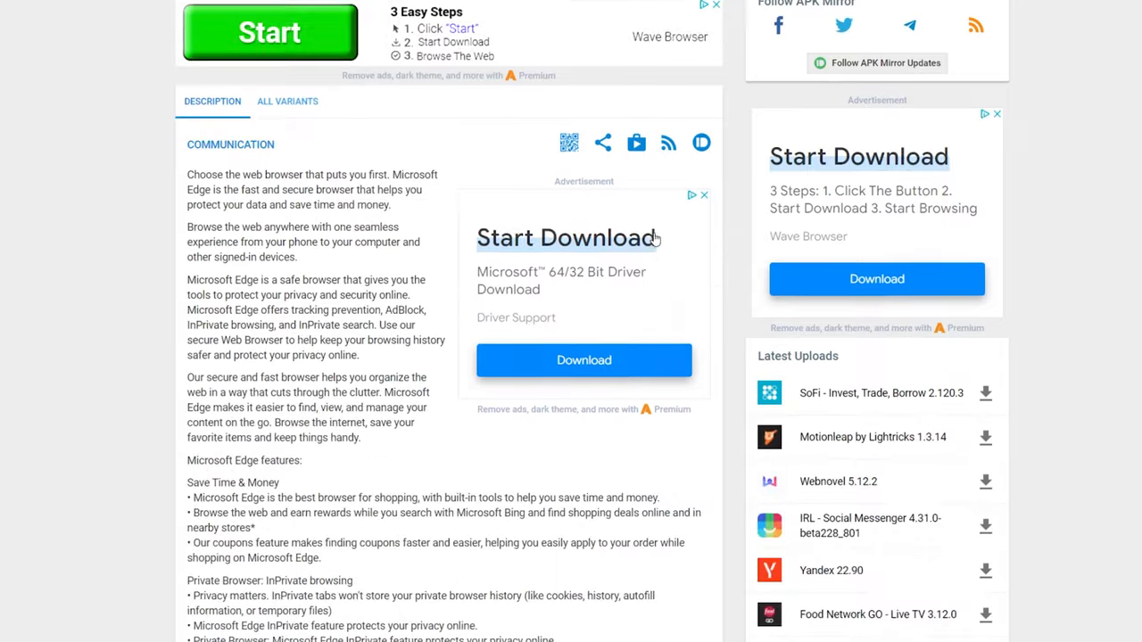
scroll("down", 3)
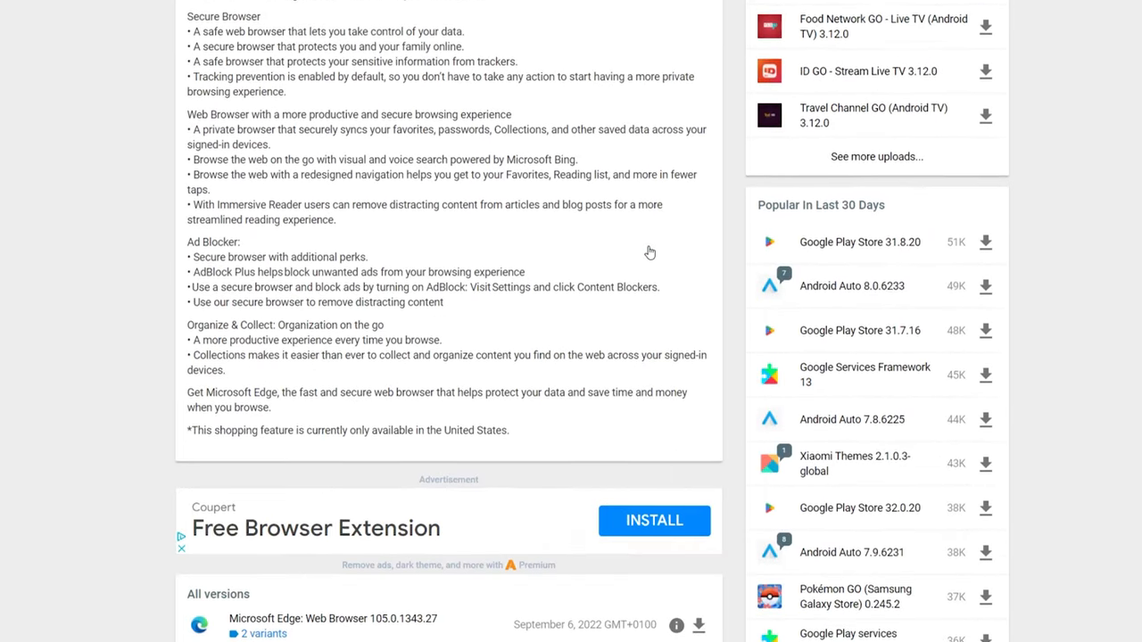
scroll("down", 3)
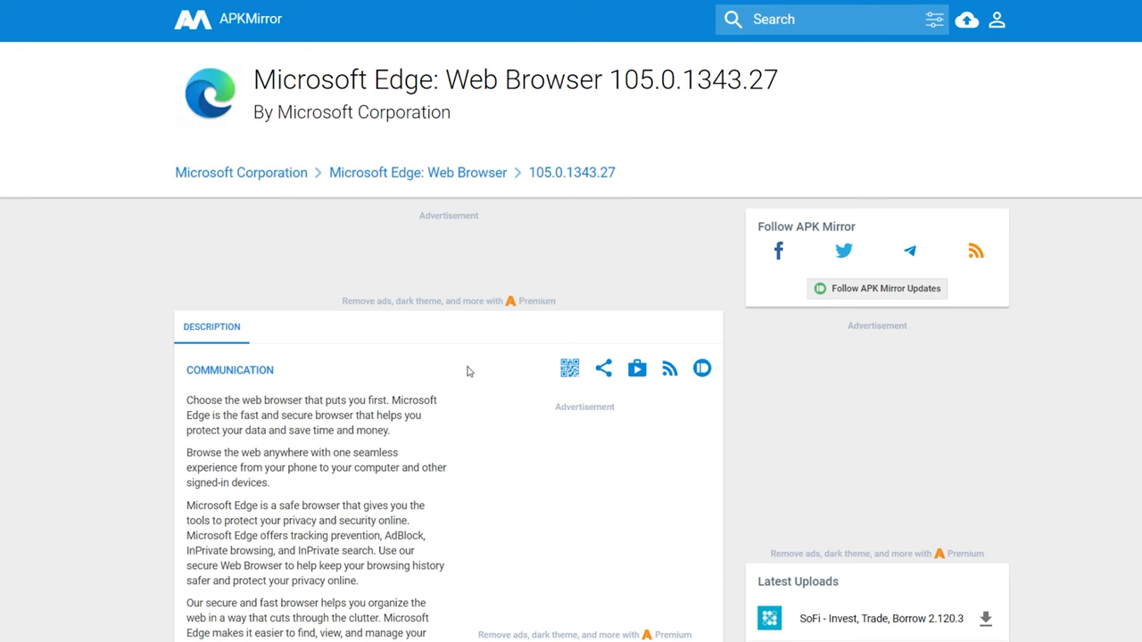
scroll("down", 3)
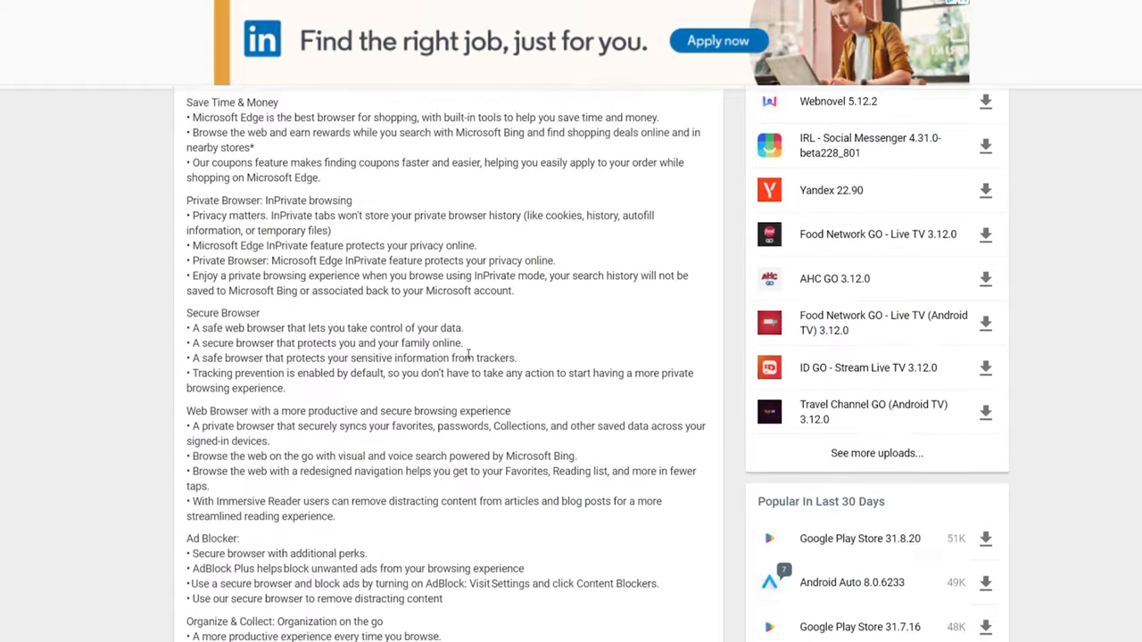
scroll("up", 3)
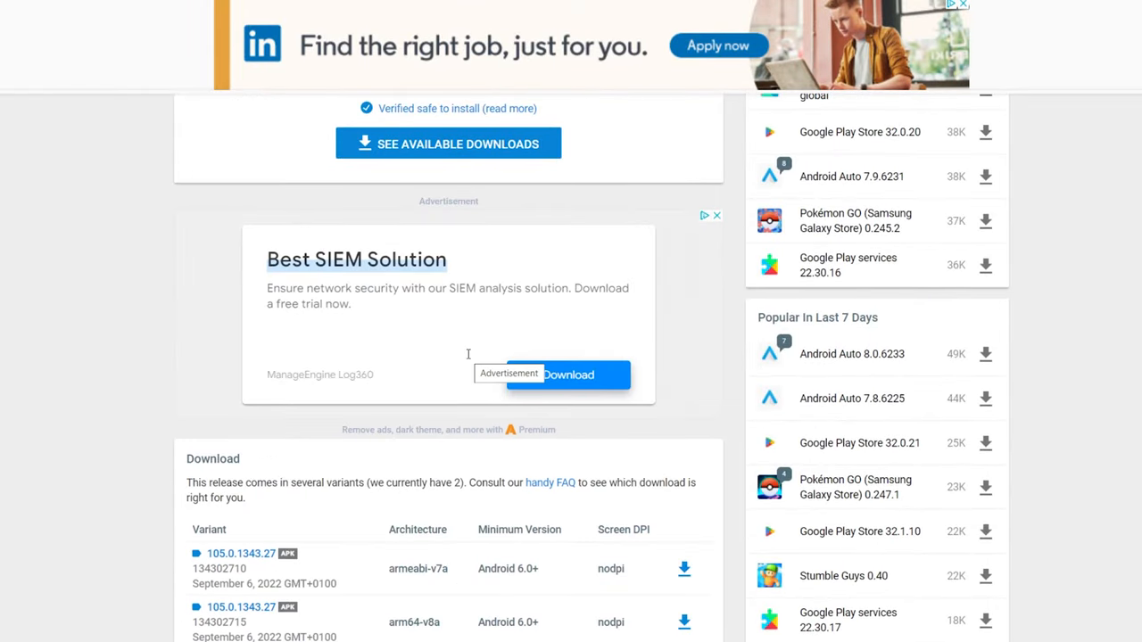
scroll("down", 3)
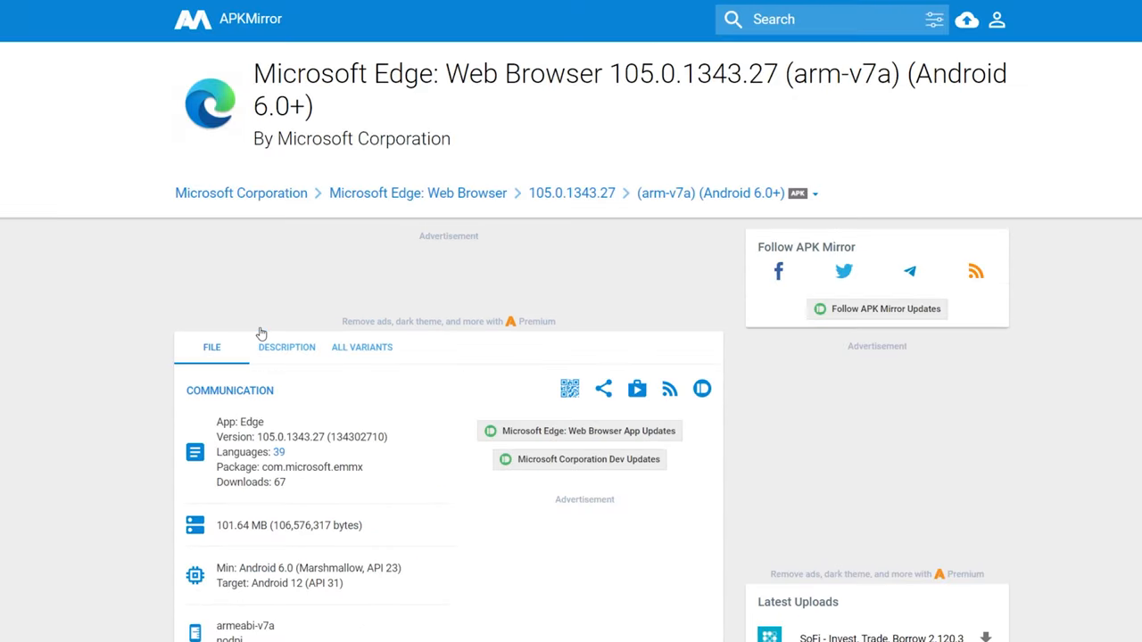
scroll("down", 3)
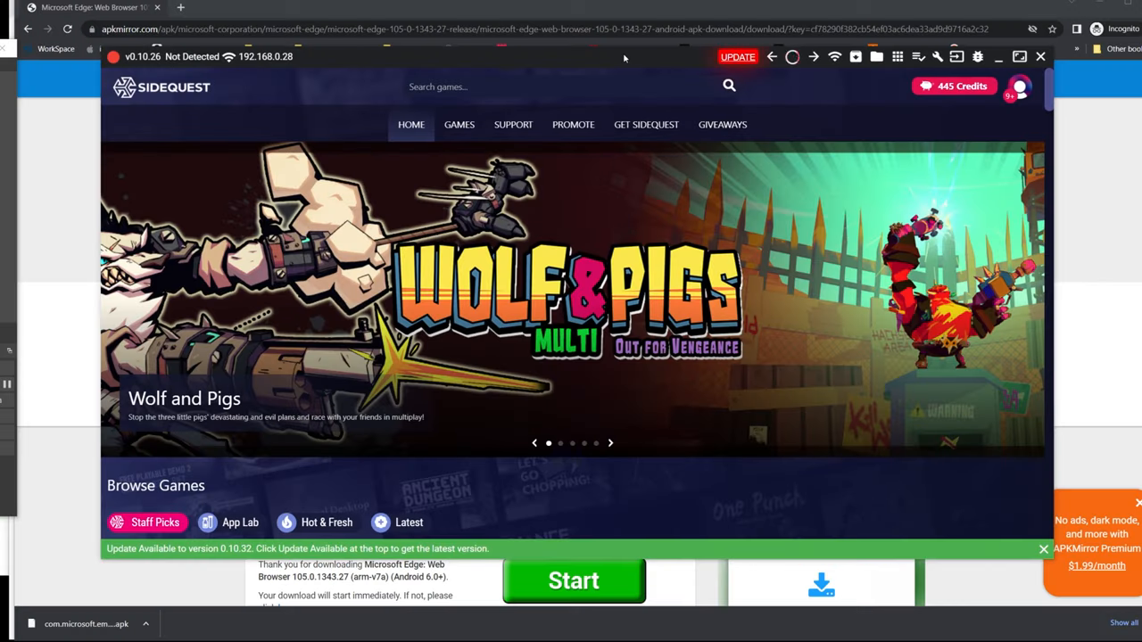
mouse_move(899, 56)
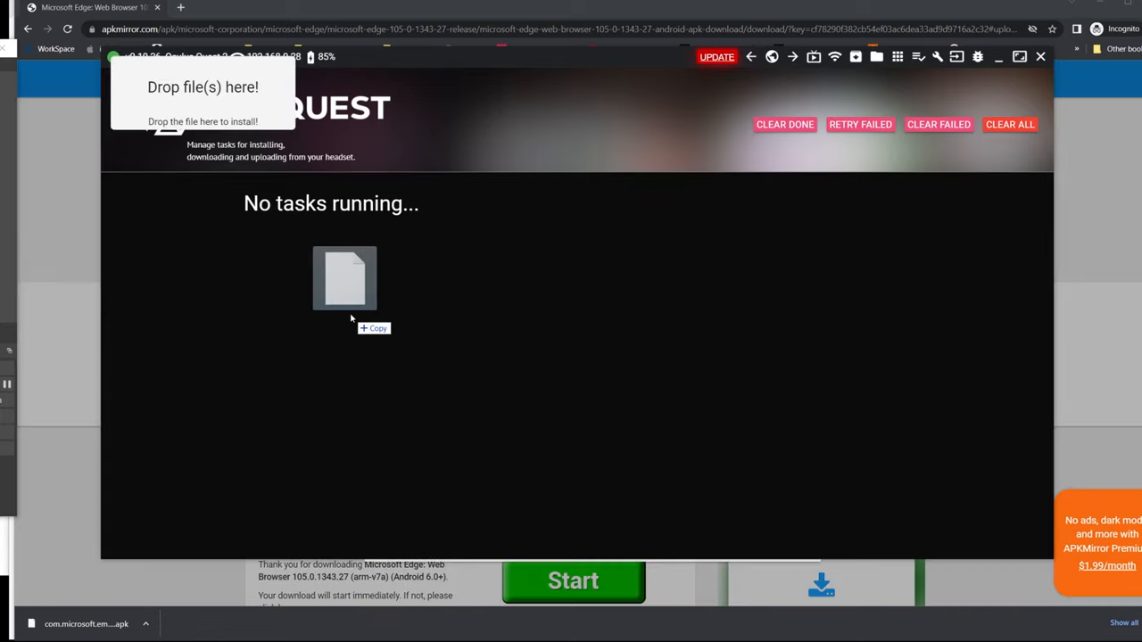
Drag the downloaded Edge .apk onto SideQuest's drop area to install it on the headset
left_click_drag(344, 279, 450, 286)
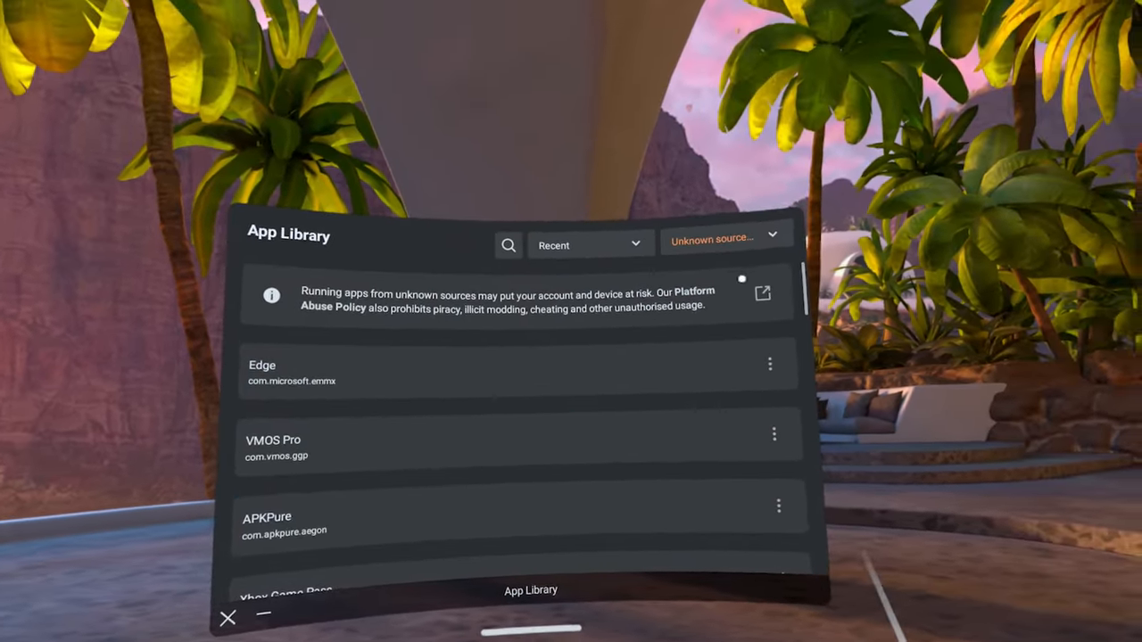
Filter the App Library to Unknown sources and launch the sideloaded Edge browser
left_click(726, 240)
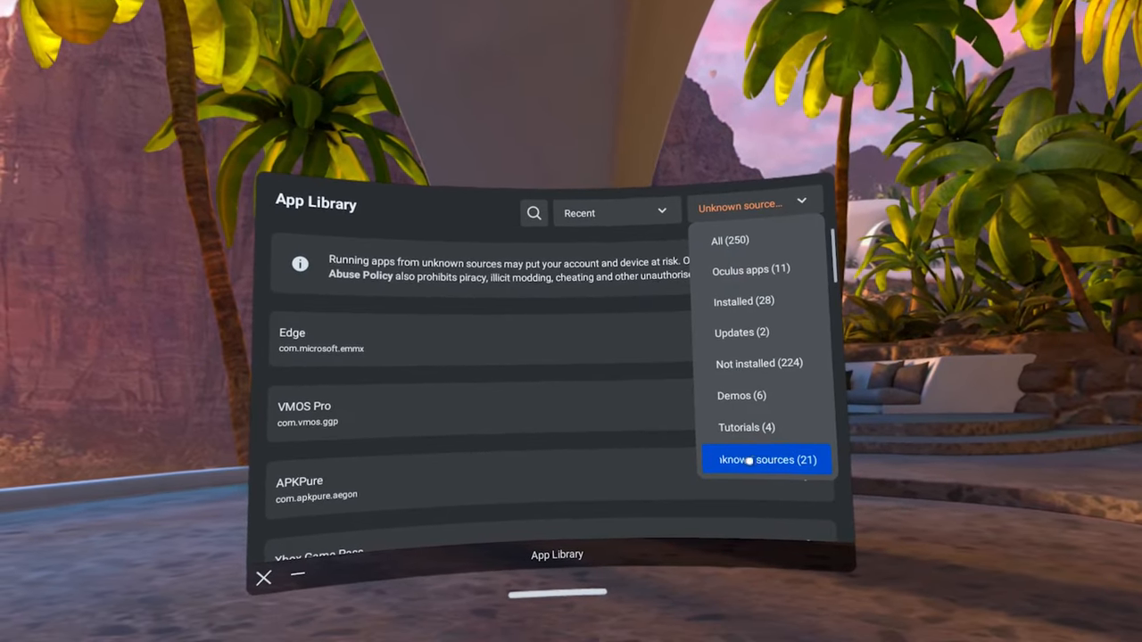
left_click(765, 461)
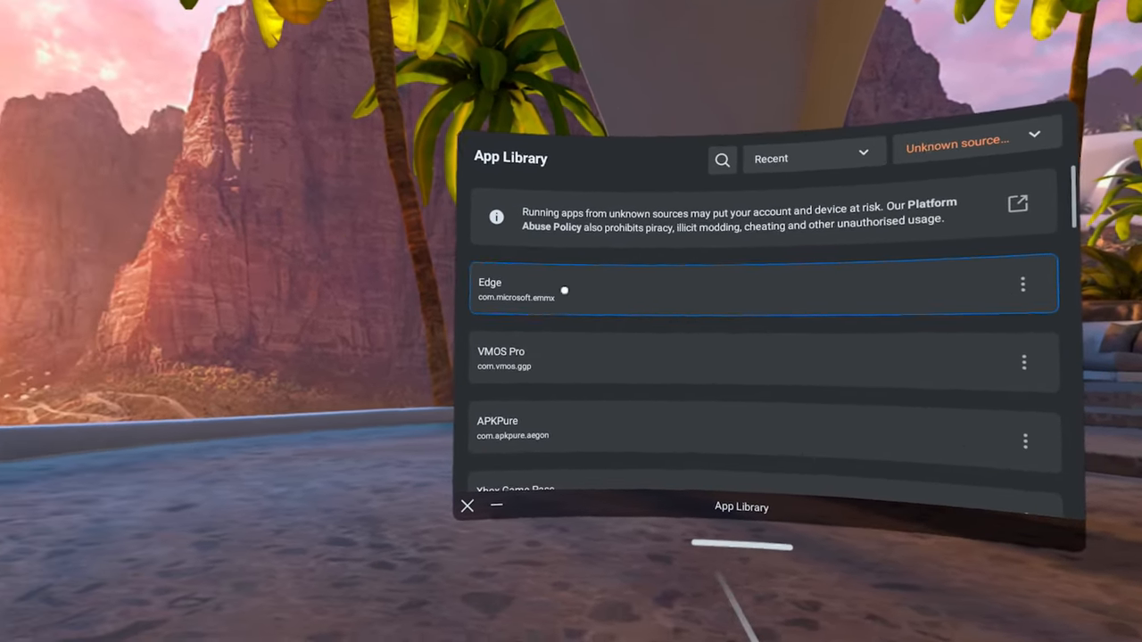
left_click(763, 284)
type("xbox game p")
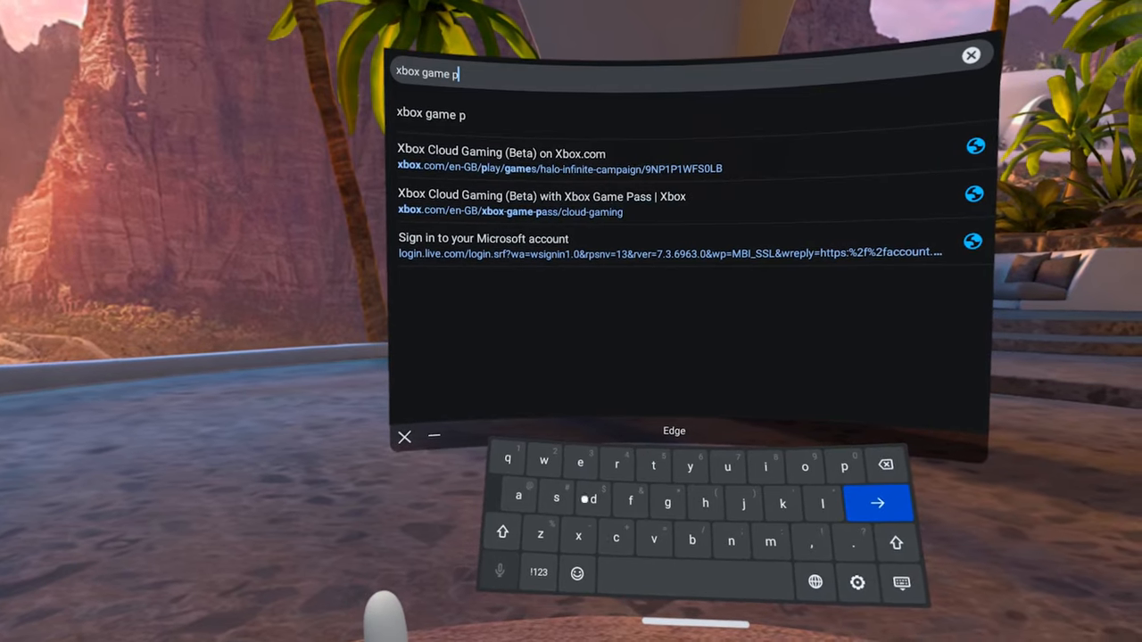
Search 'xbox game pass cloud' and go to the Xbox Cloud Gaming (Beta) with Xbox Game Pass page
type("ass cl")
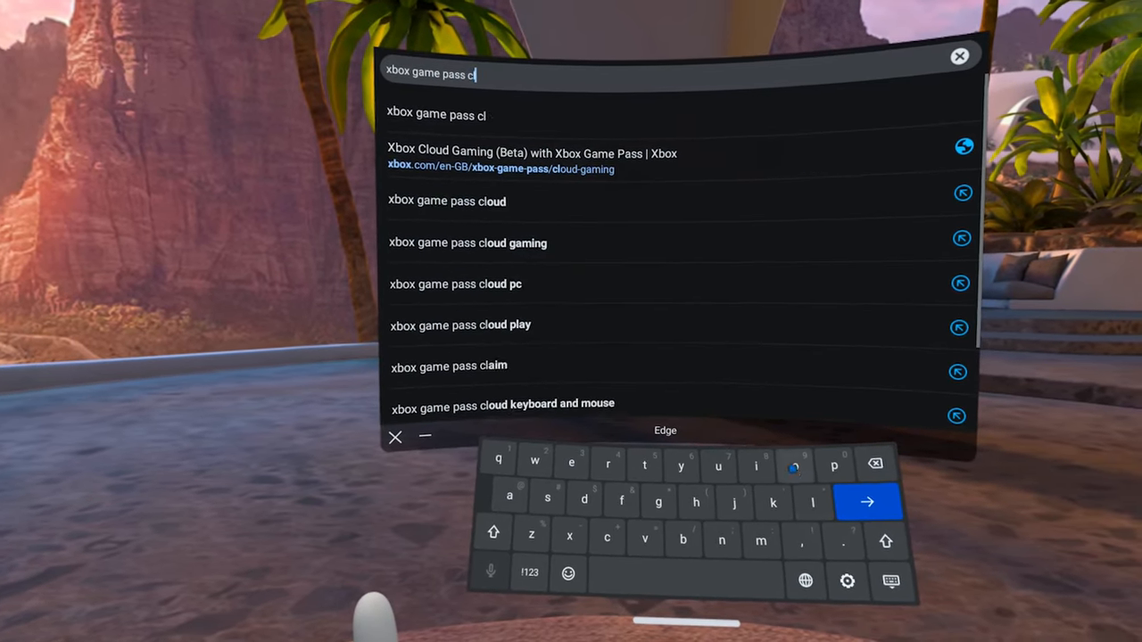
type("oud")
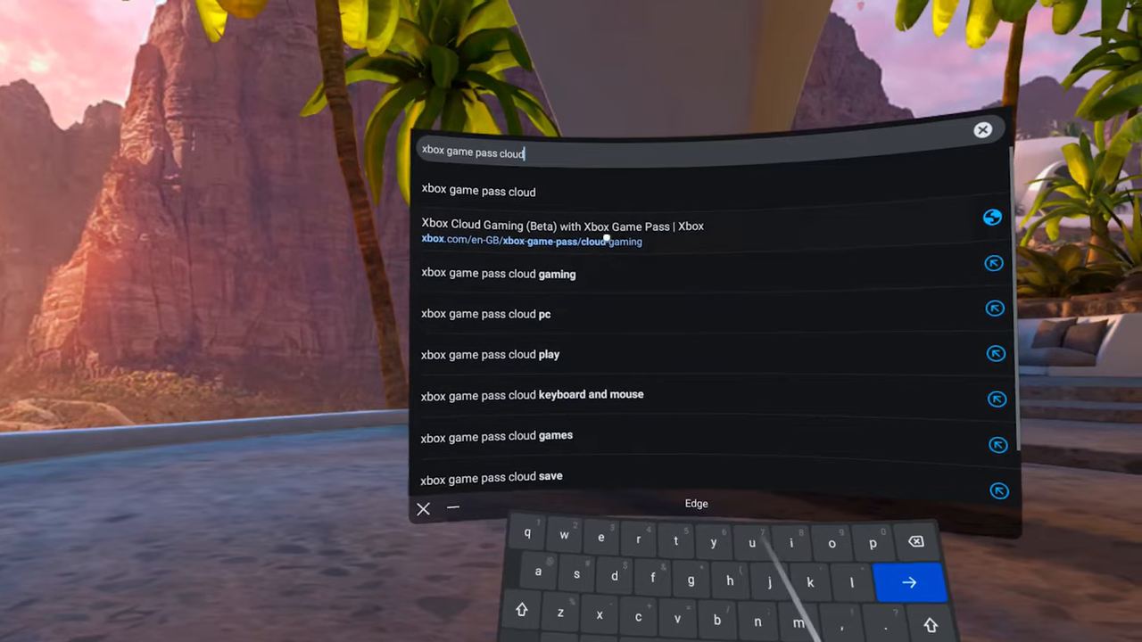
left_click(562, 232)
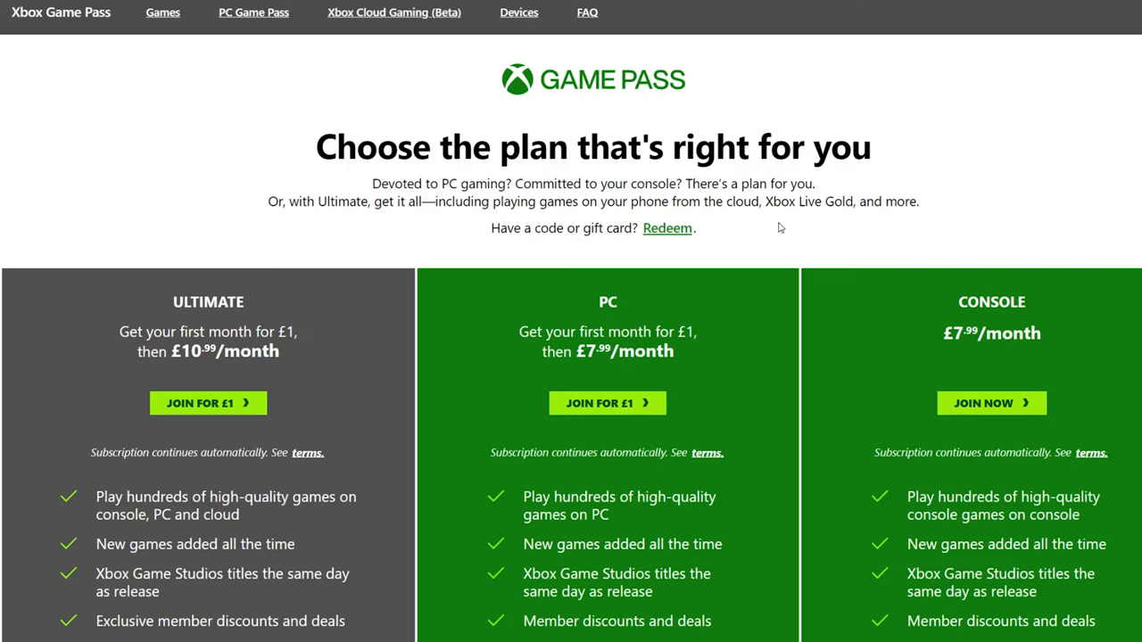
scroll("down", 3)
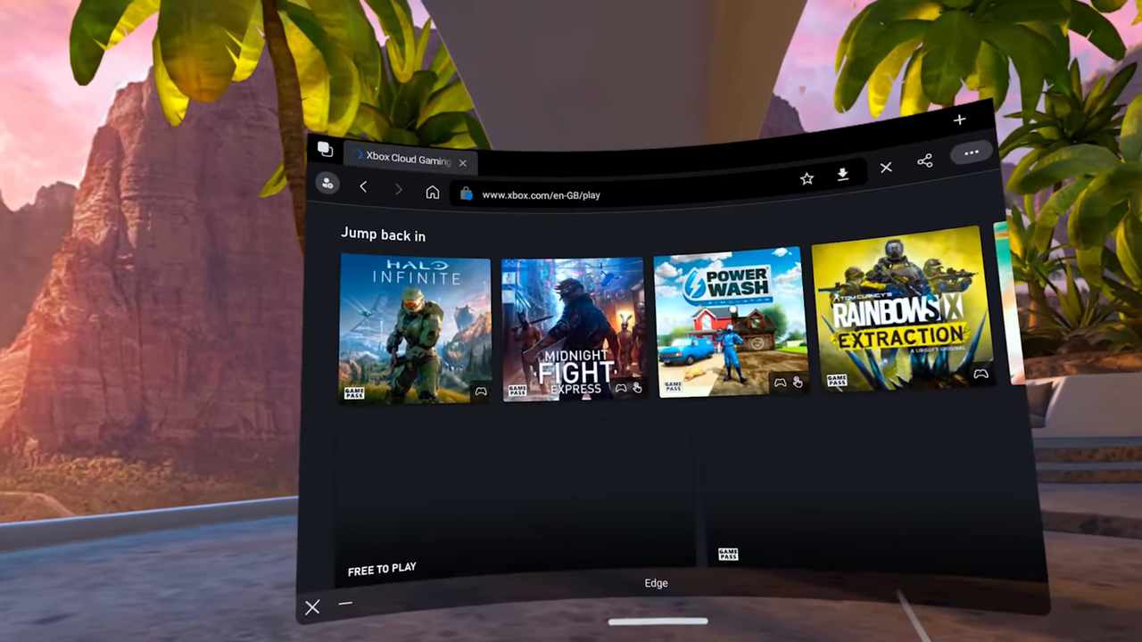
Start streaming PowerWash Simulator from the Jump back in row on xbox.com/play
left_click(728, 328)
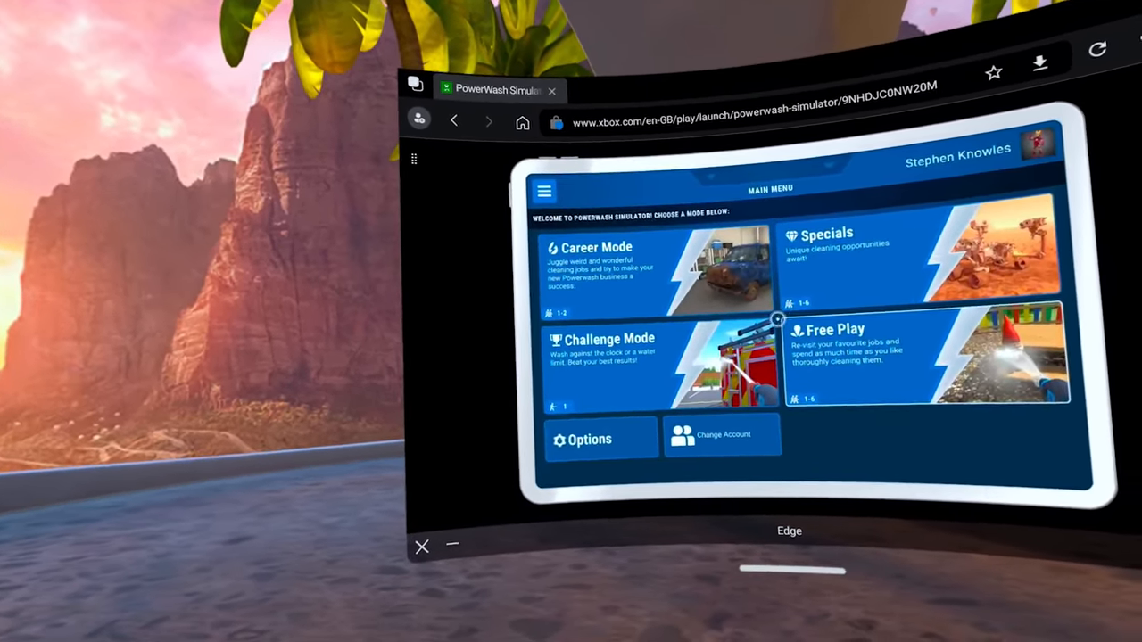
Choose a mode from PowerWash Simulator's main menu in the running stream
left_click(592, 277)
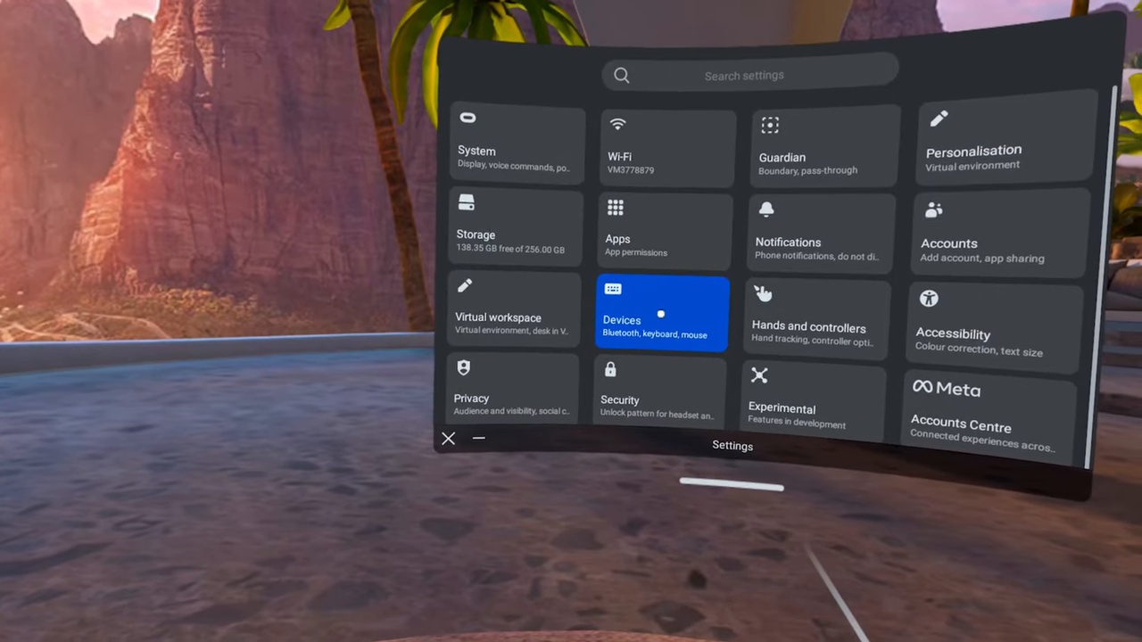
Enter the Devices section of Settings for Bluetooth gamepad pairing
left_click(660, 314)
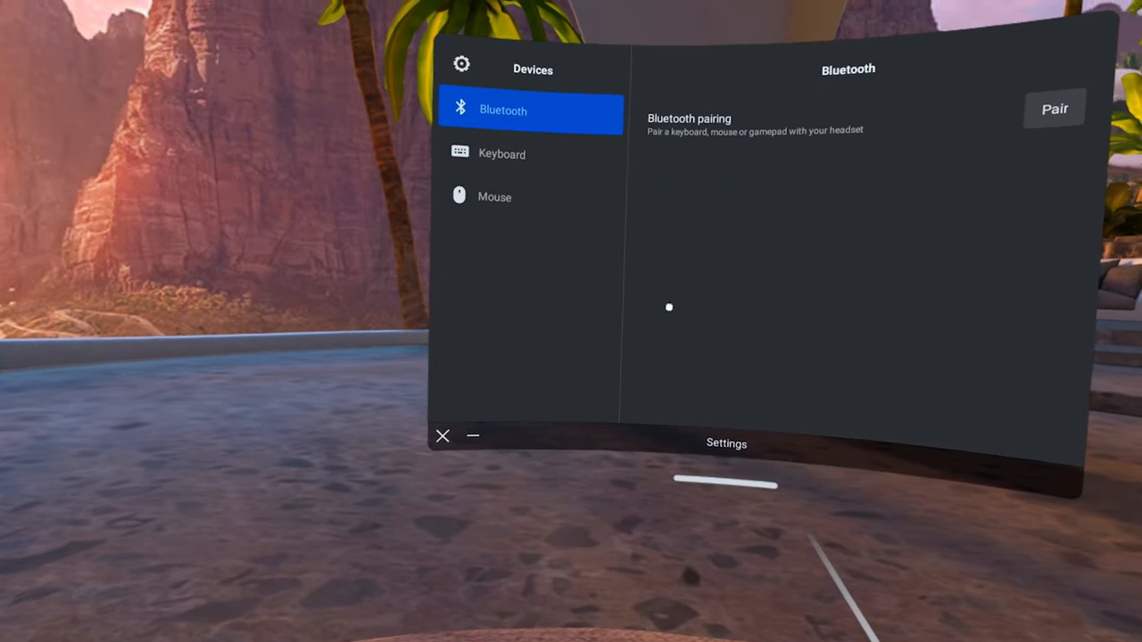